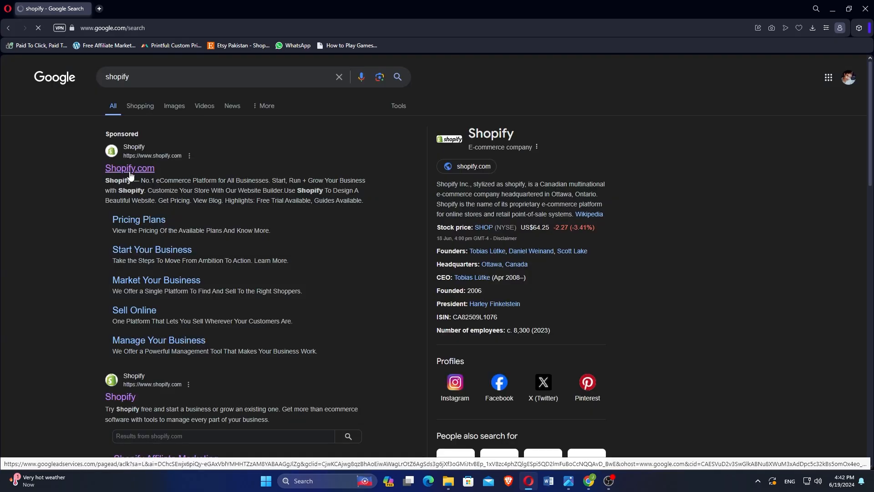
Step: Follow the Shopify.com search result into the admin and open the Online Store themes page
{"action": "left_click", "coordinate": [130, 168]}
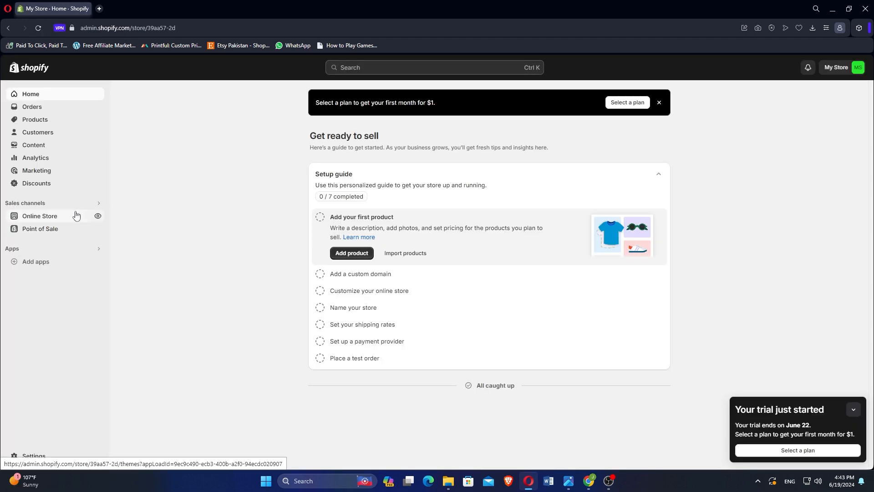
{"action": "left_click", "coordinate": [40, 216]}
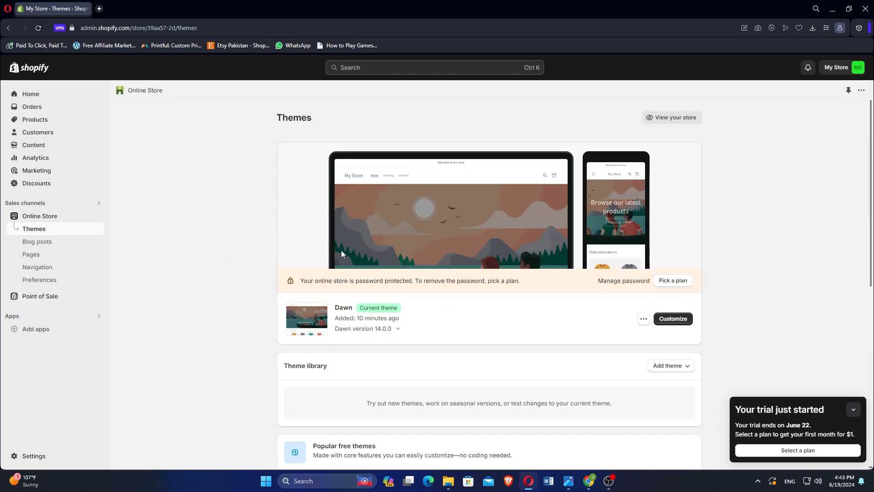
Step: Rename the current Dawn theme to 'ETC' and save the new name
{"action": "left_click", "coordinate": [644, 318]}
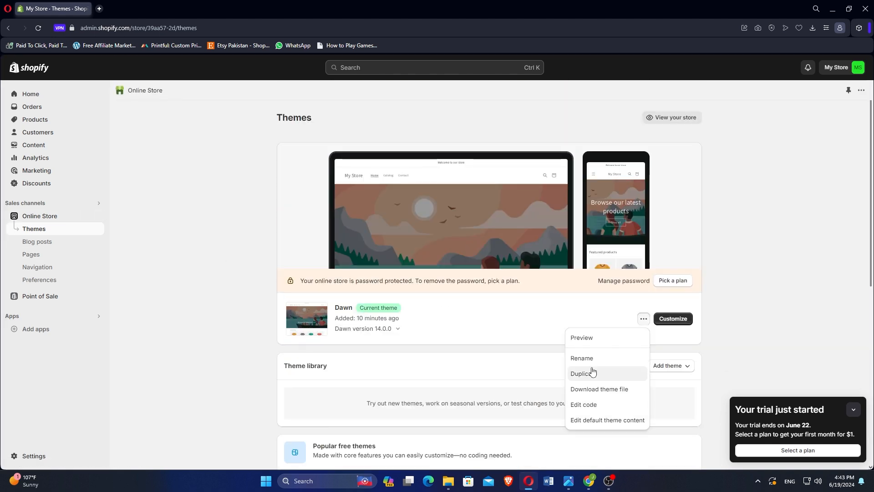
{"action": "left_click", "coordinate": [582, 358]}
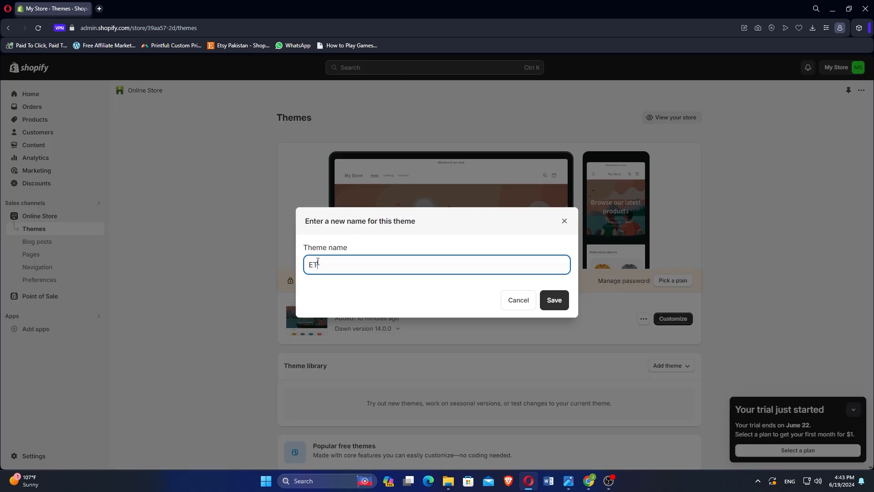
{"action": "type", "text": "C"}
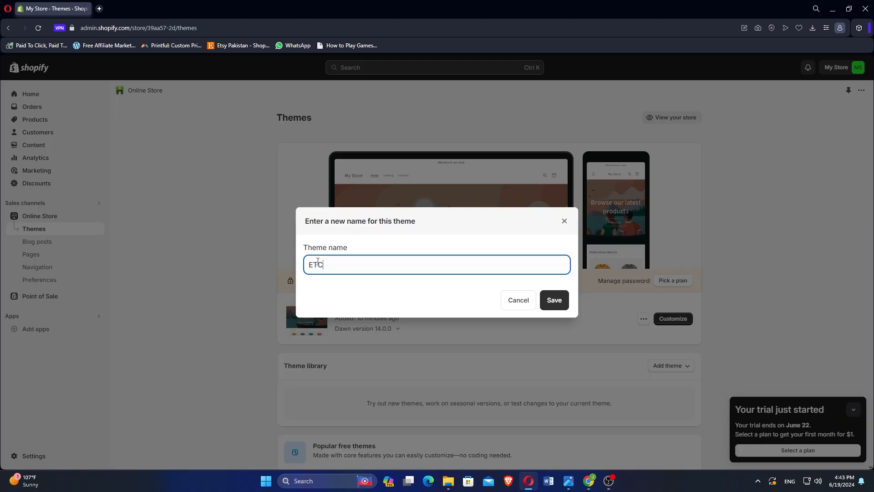
{"action": "left_click", "coordinate": [554, 300]}
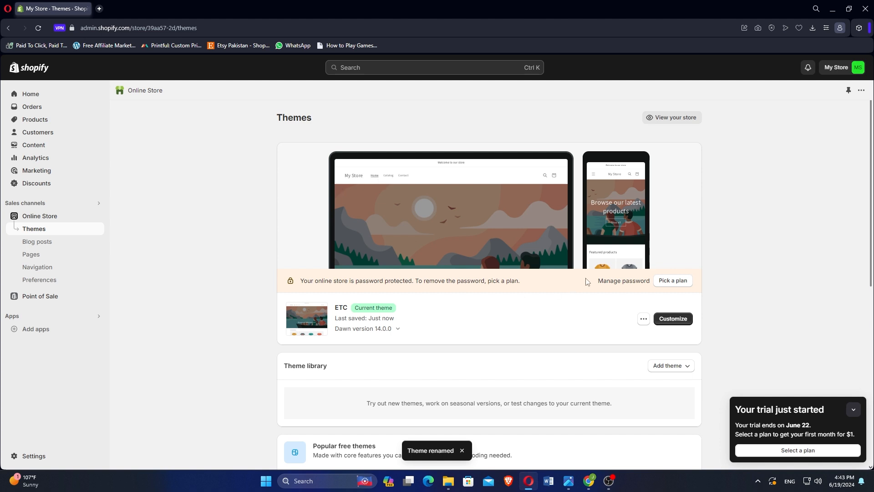
{"action": "mouse_move", "coordinate": [347, 307]}
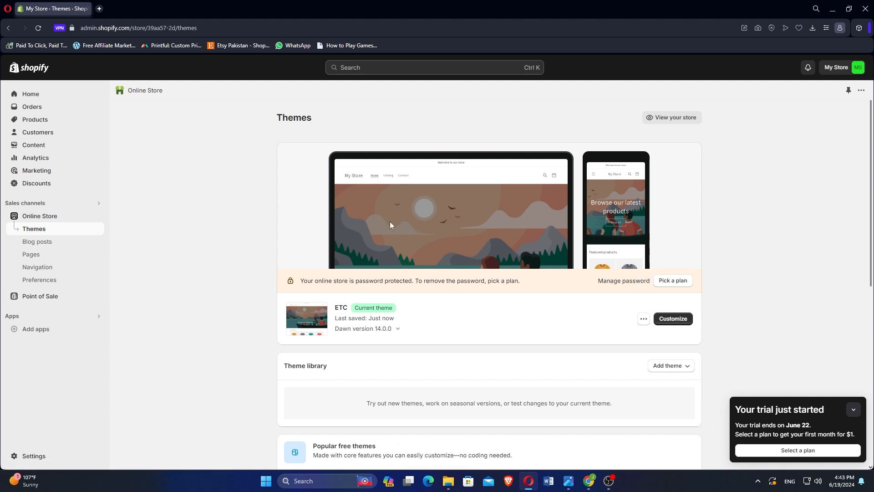
{"action": "mouse_move", "coordinate": [794, 17]}
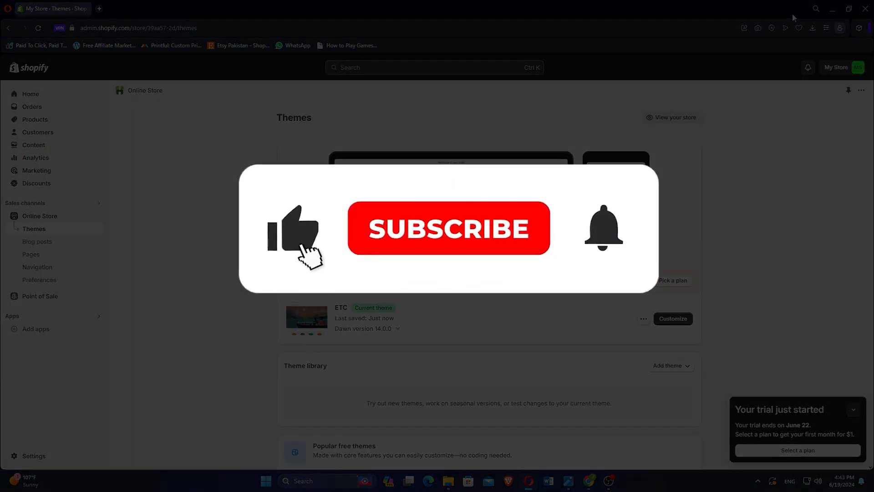
{"action": "left_click", "coordinate": [449, 229]}
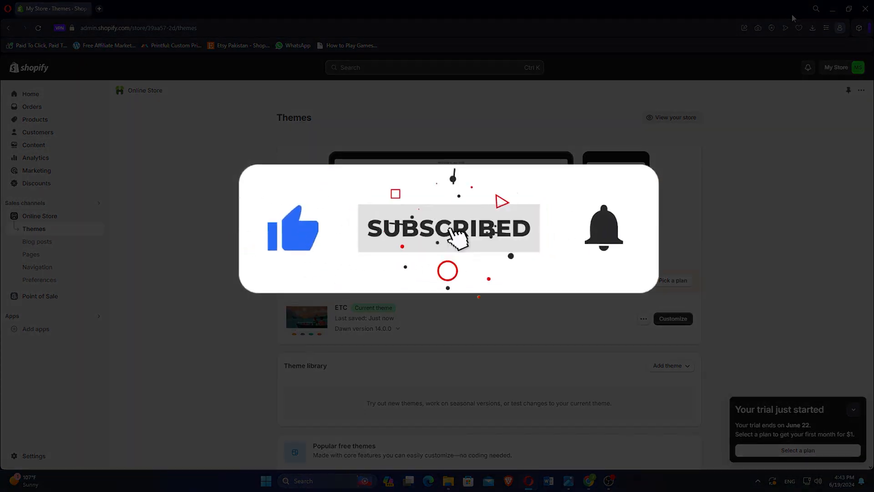